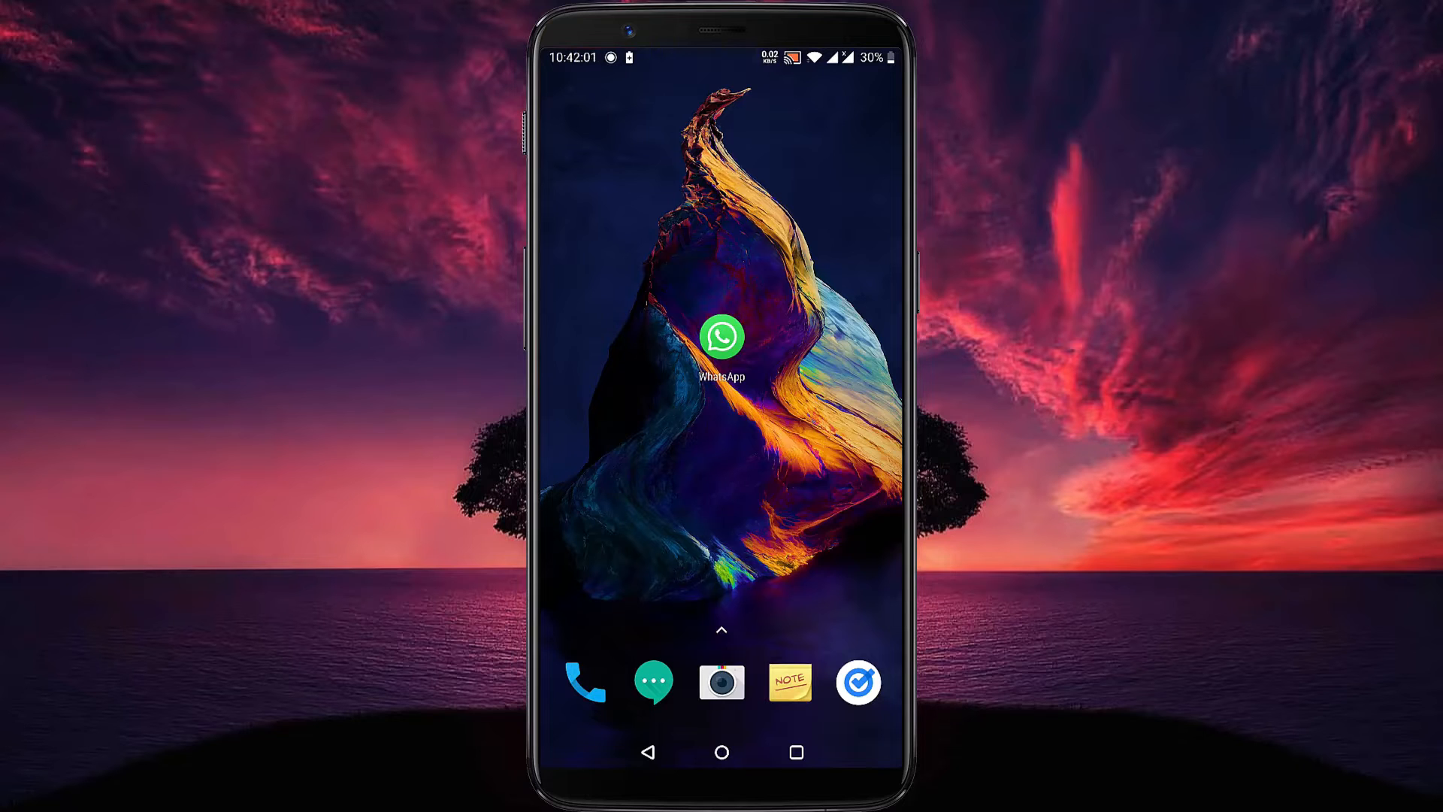
# Launch WhatsApp from the home screen to reach the Chats list
pyautogui.click(722, 338)
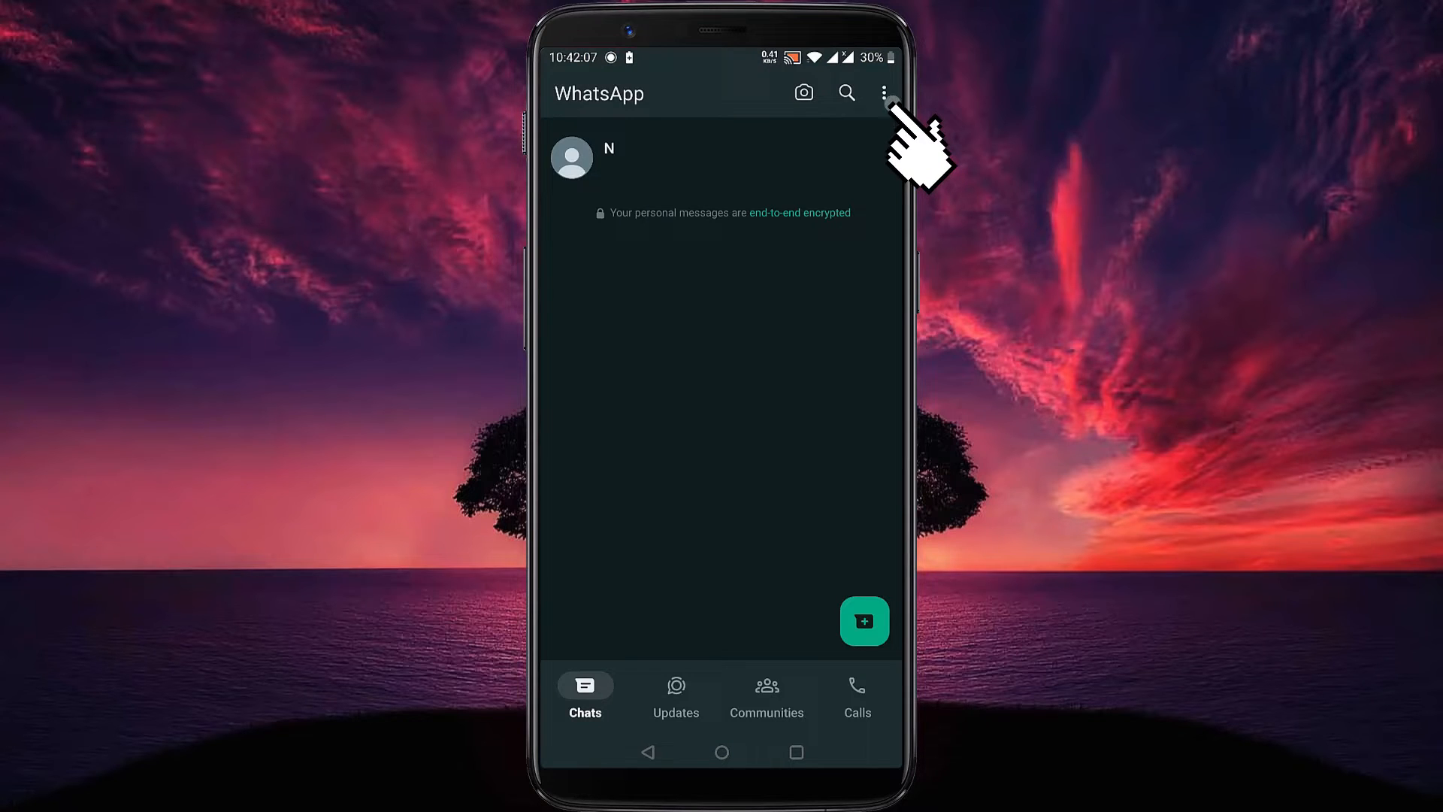
# Open WhatsApp Settings from the three-dot menu and scroll down the sections
pyautogui.click(884, 93)
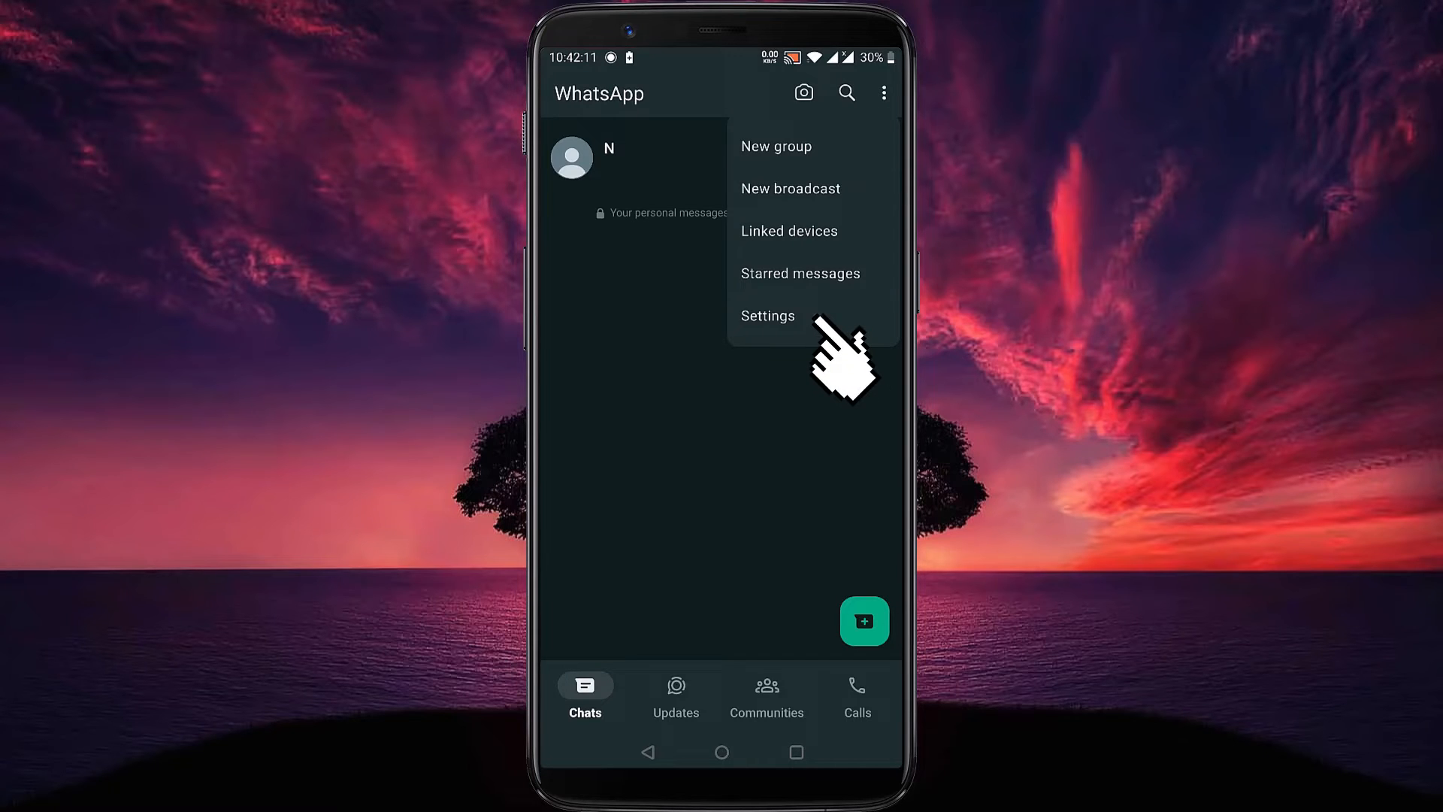
pyautogui.click(768, 315)
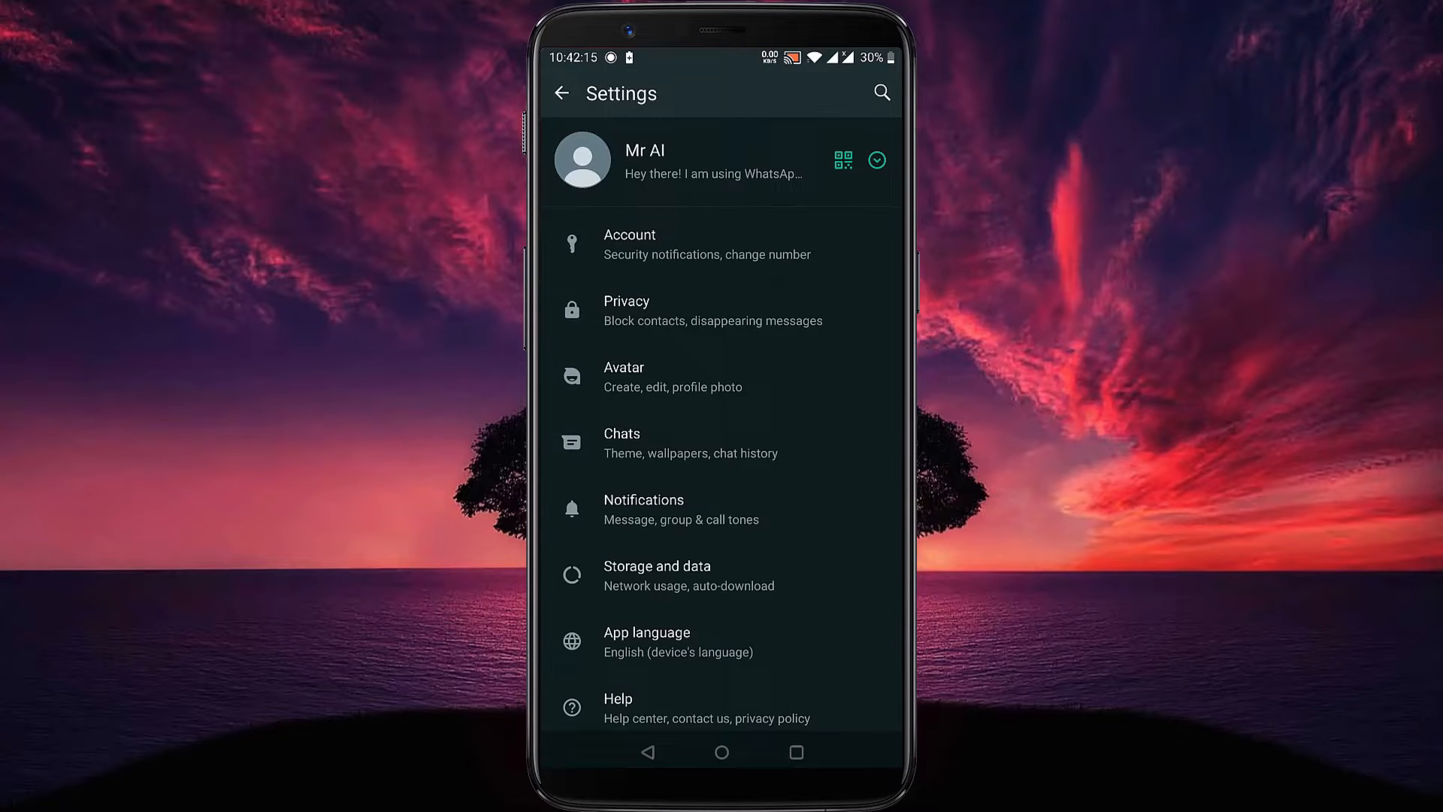
pyautogui.scroll(-3)
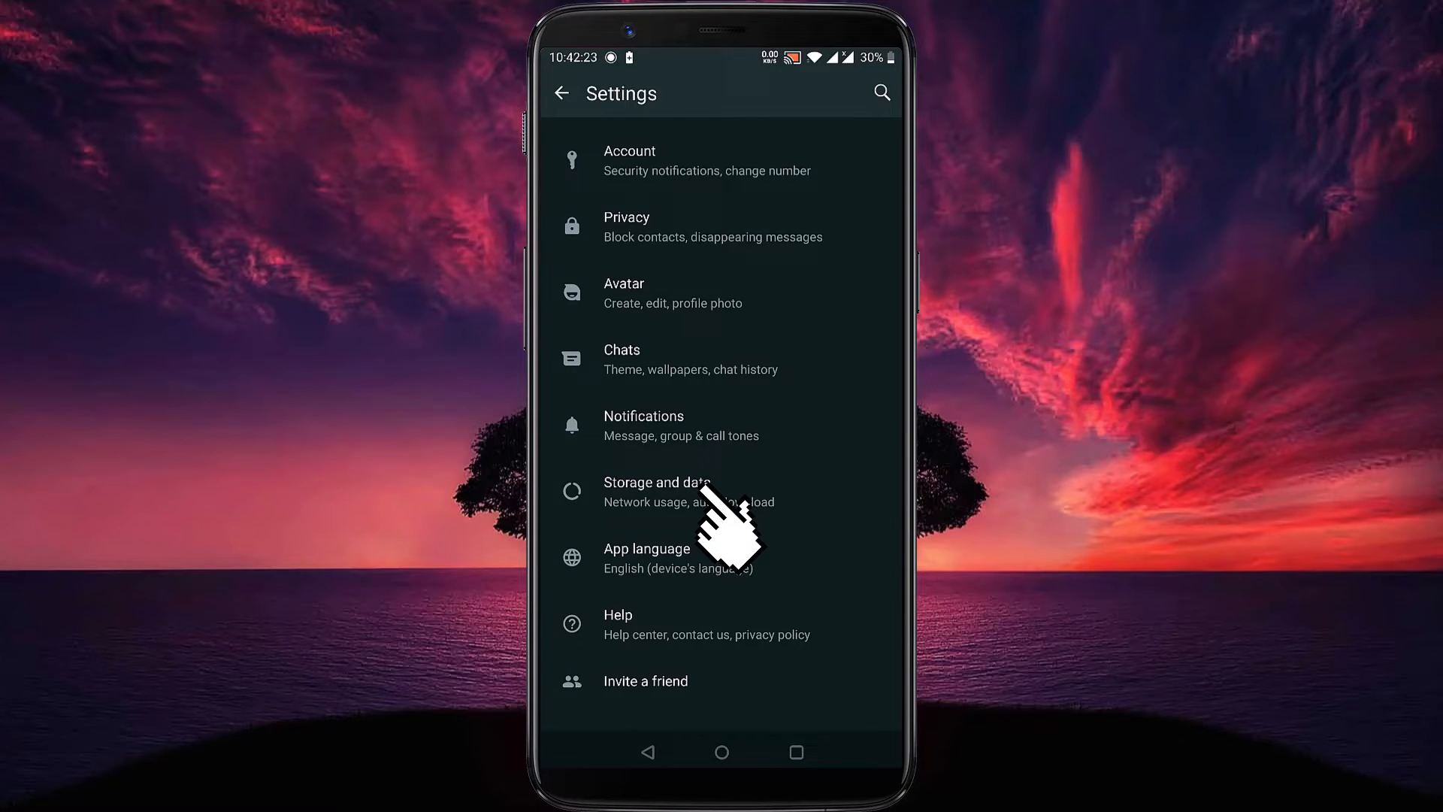
# Open the Storage and data settings page
pyautogui.click(656, 491)
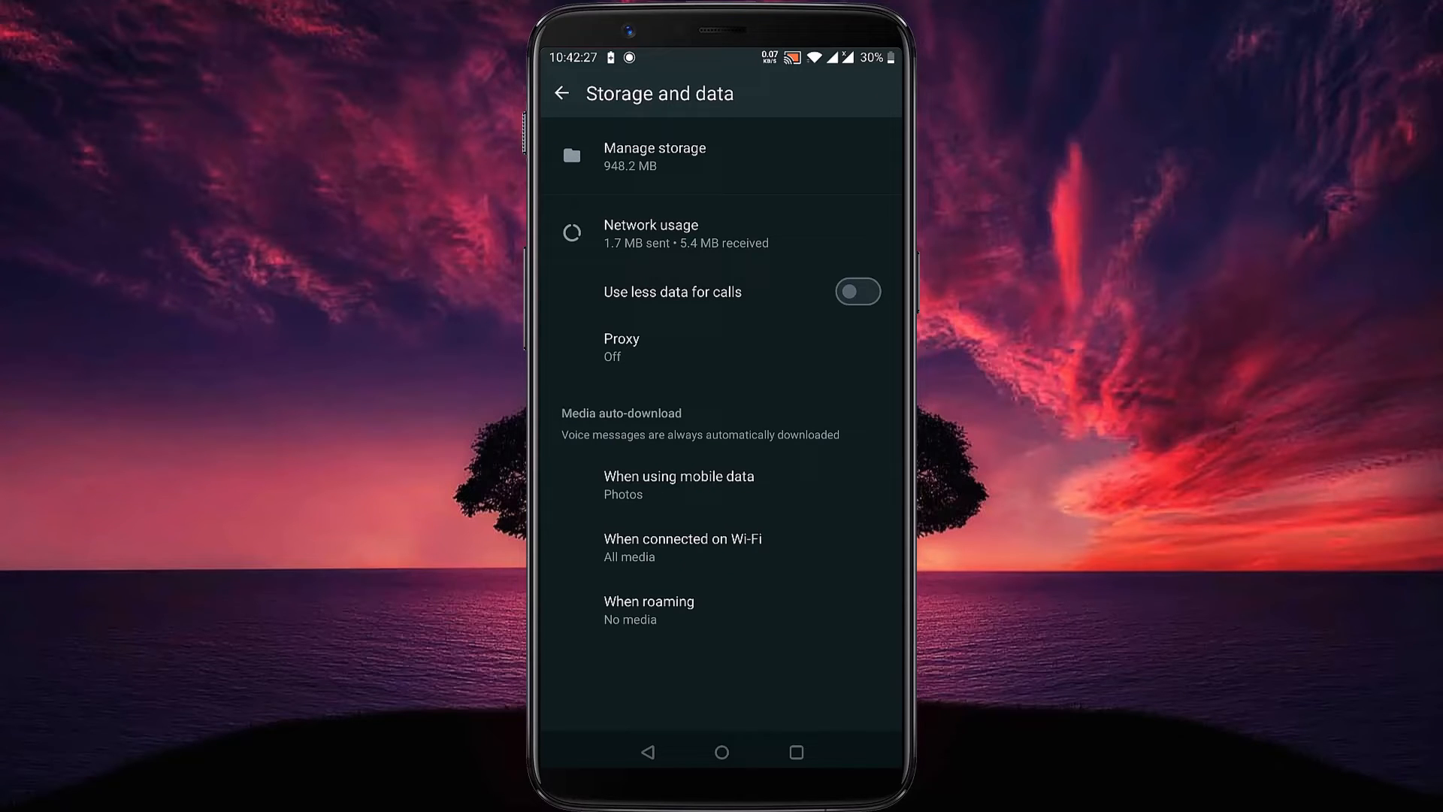
pyautogui.moveTo(687, 384)
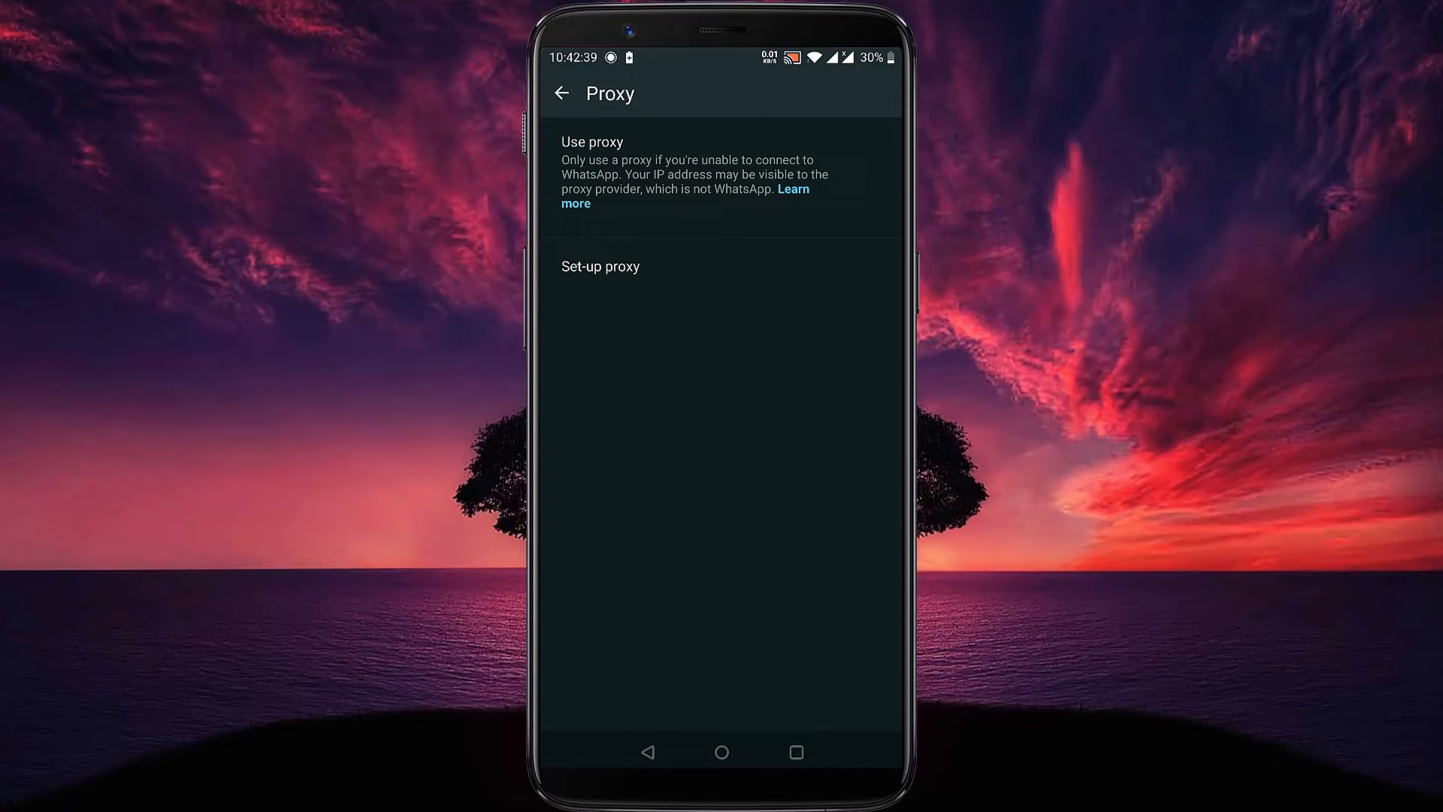
# Enter proxy host 8.210.57.45 on the Set-up proxy screen, correcting typos
pyautogui.click(601, 266)
pyautogui.write('8.210.')
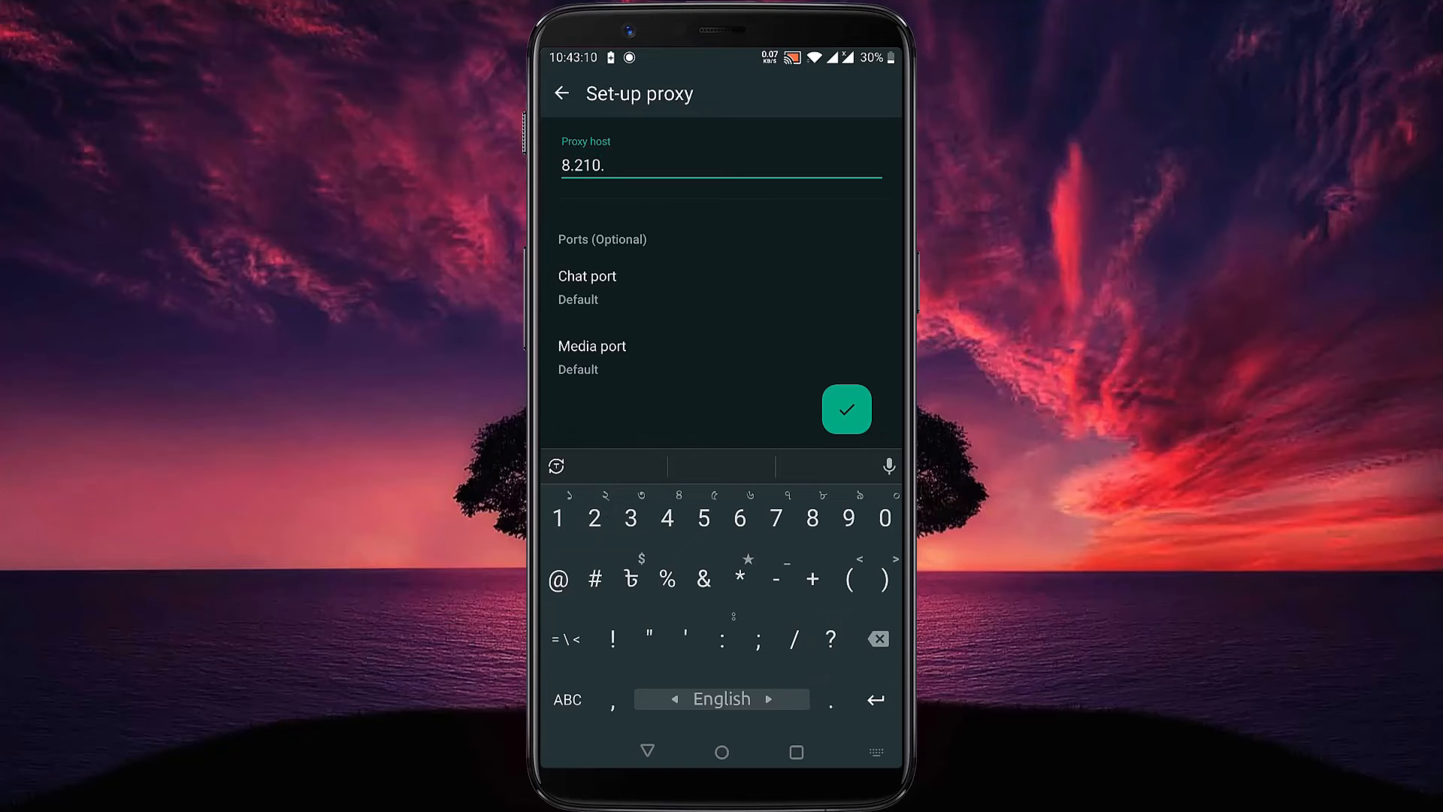
pyautogui.write('4.1')
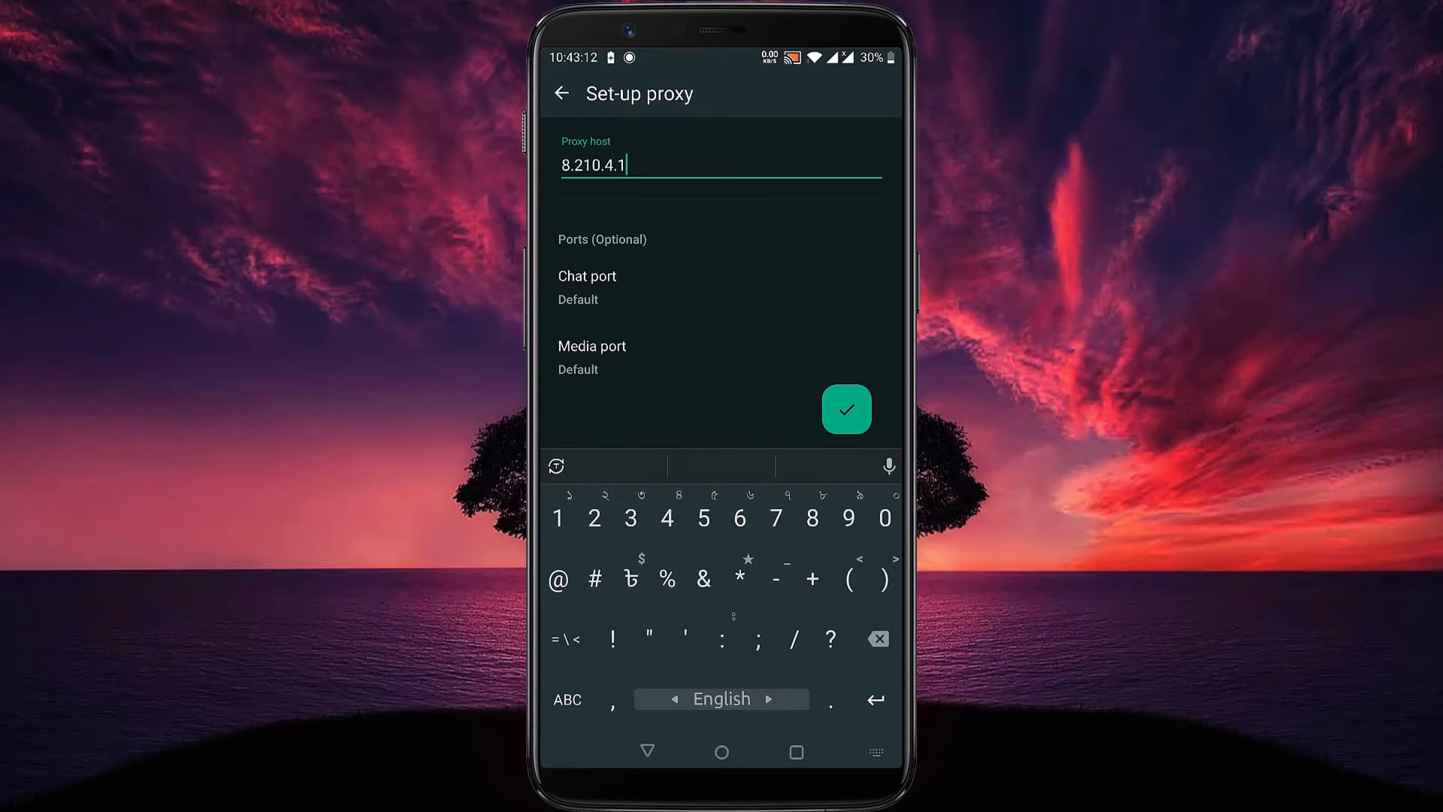
pyautogui.click(846, 409)
pyautogui.write('57.45')
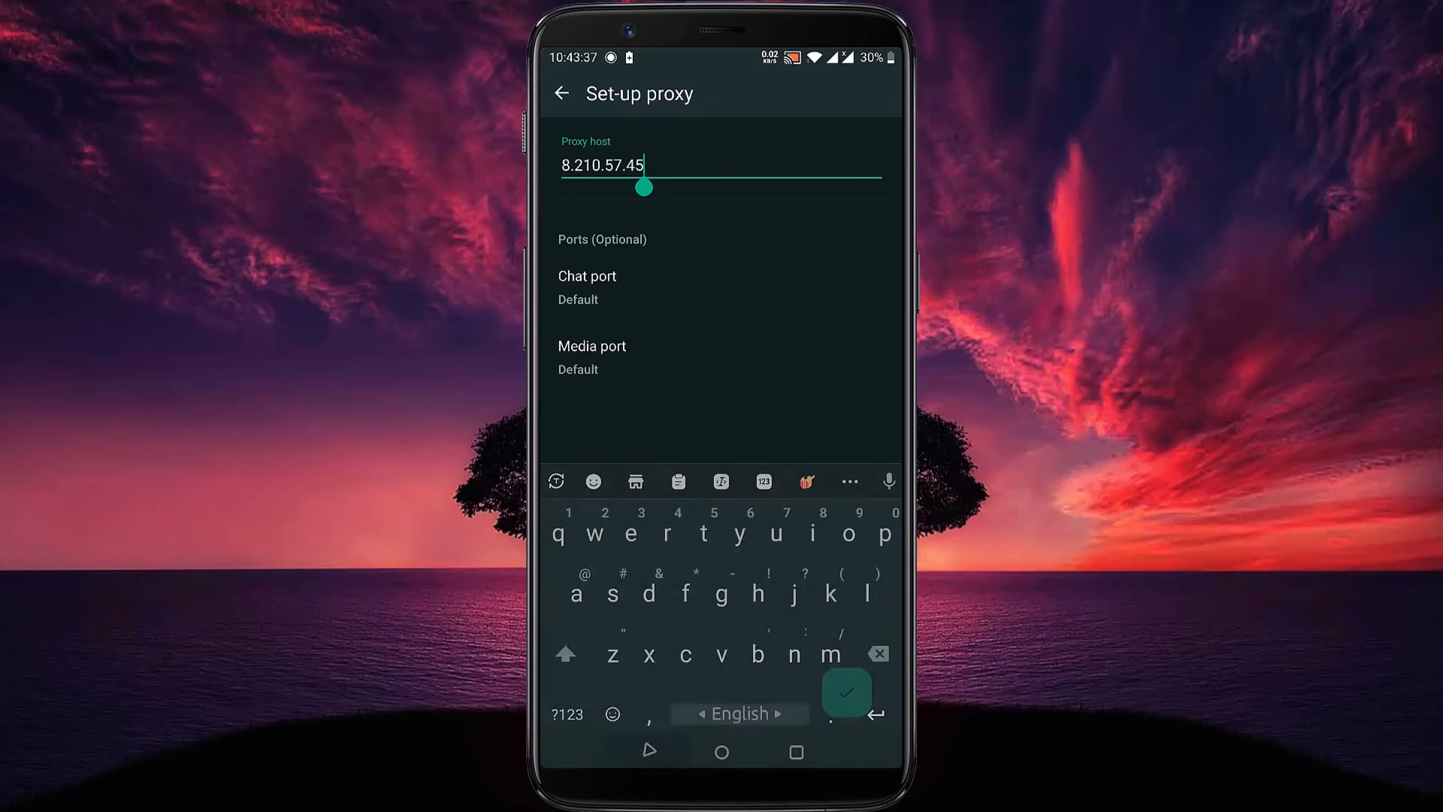
pyautogui.click(587, 276)
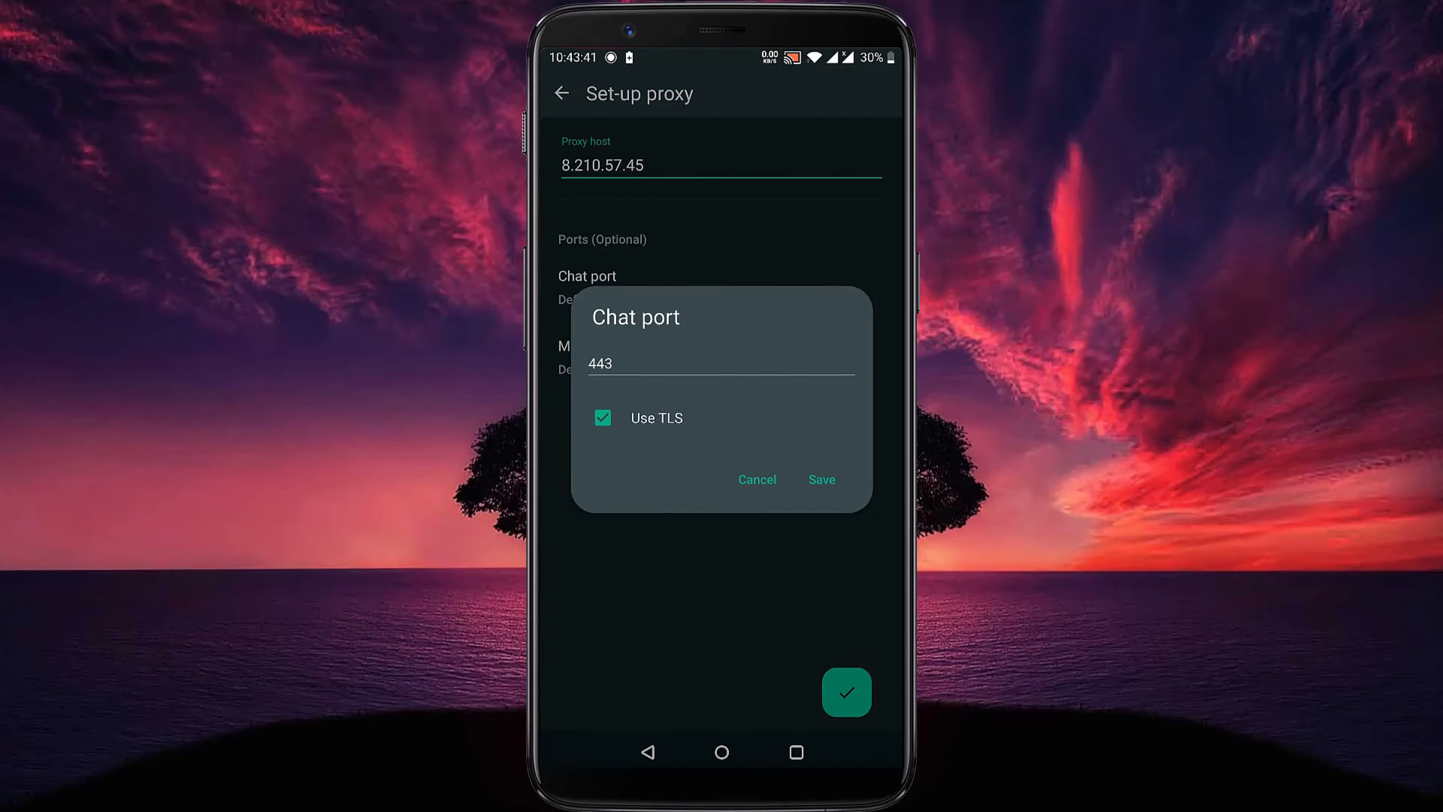
pyautogui.click(757, 480)
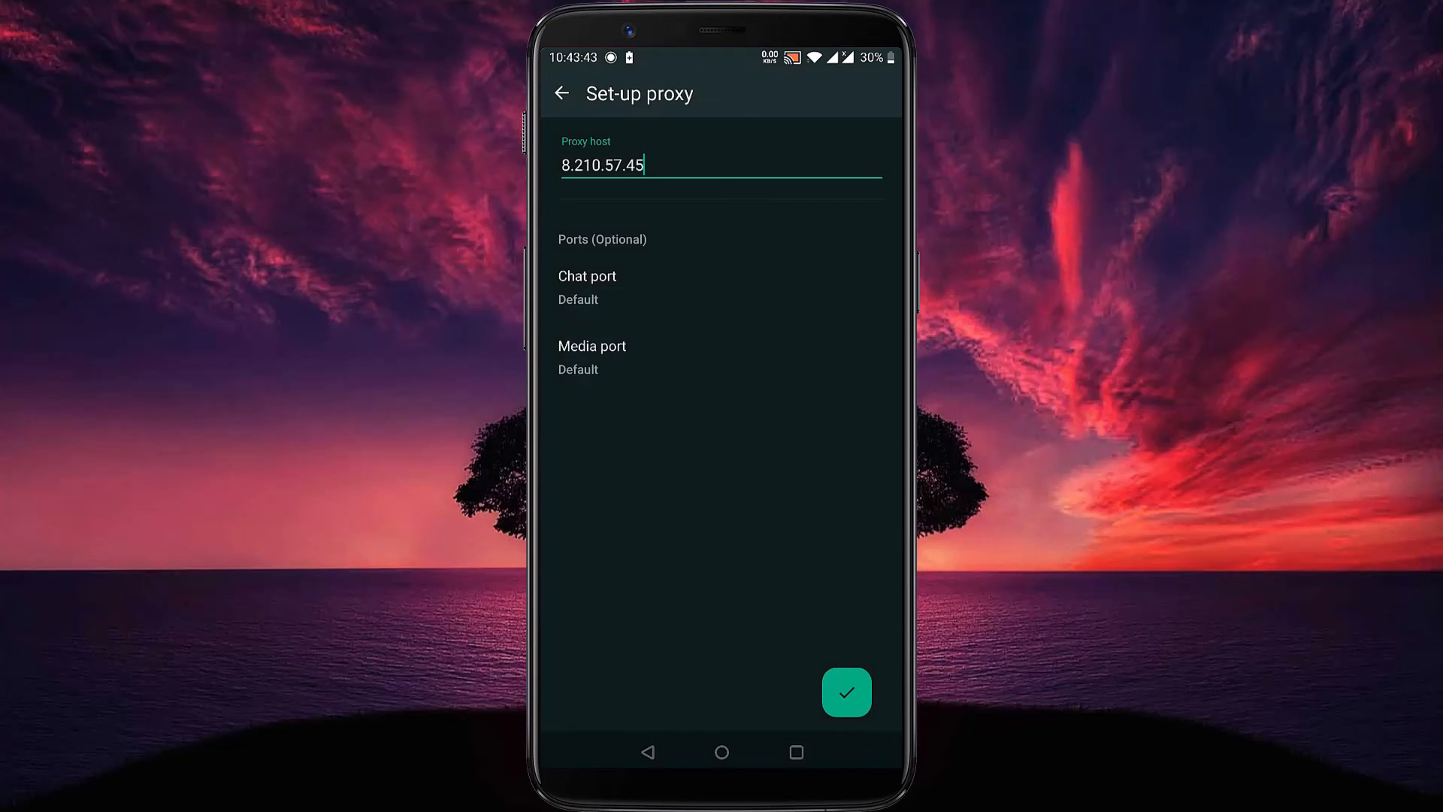
pyautogui.click(591, 345)
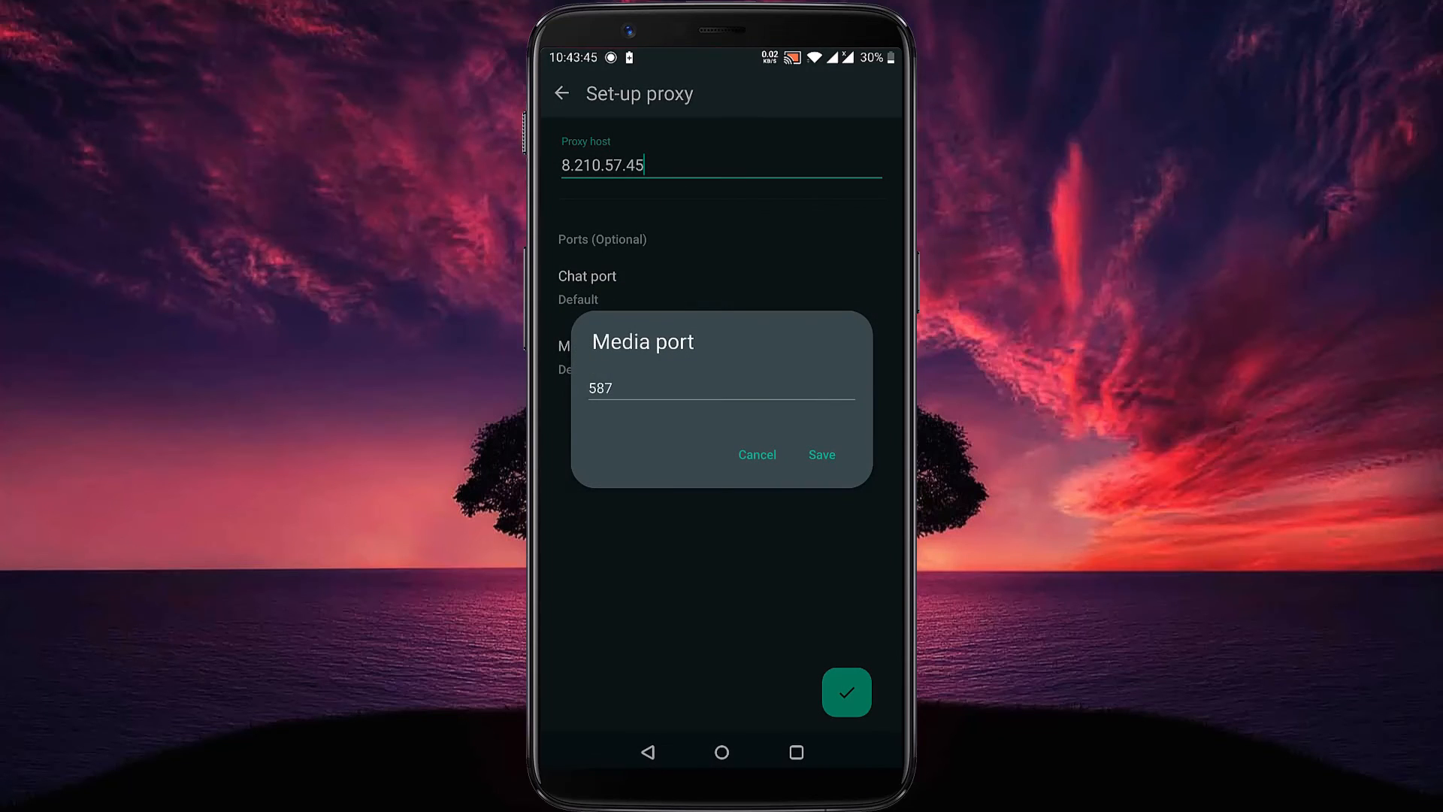
pyautogui.click(757, 454)
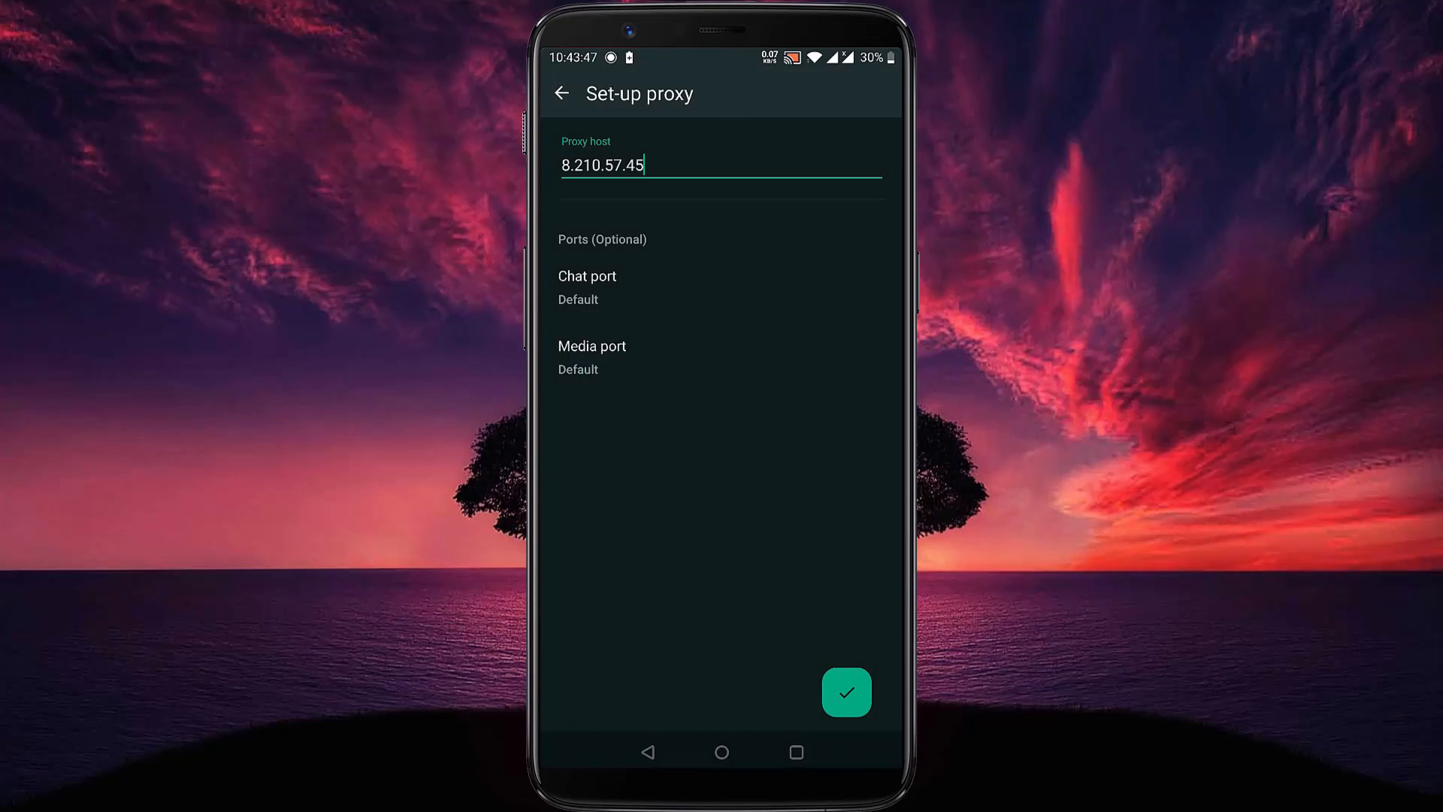